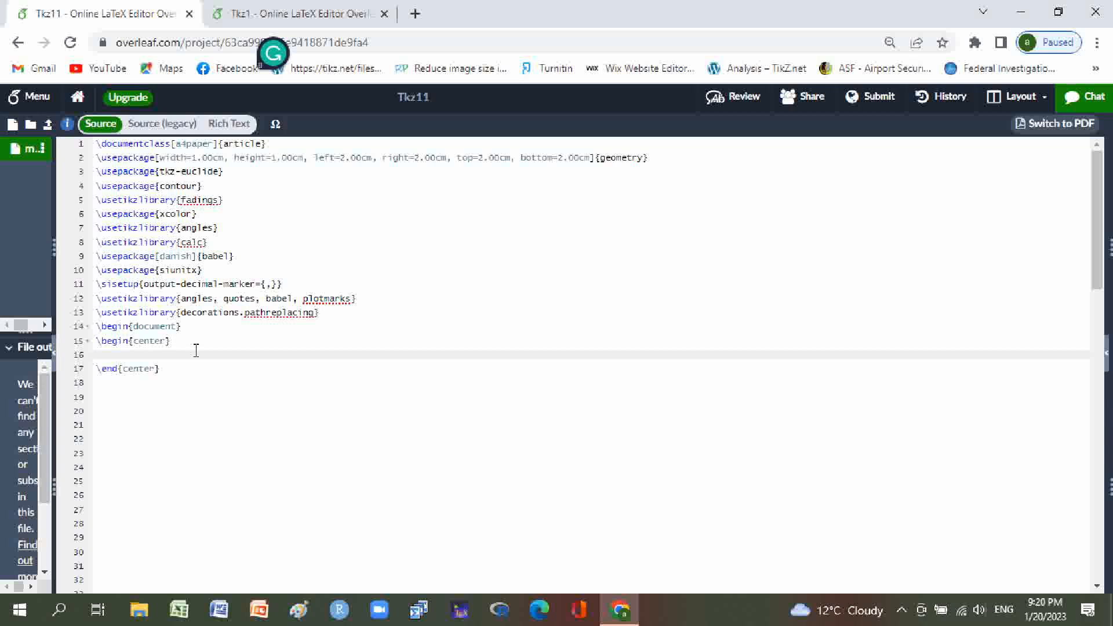
# Insert an empty \begin{tikzpicture}...\end{tikzpicture} environment on blank line 16 inside center.
pyautogui.click(97, 354)
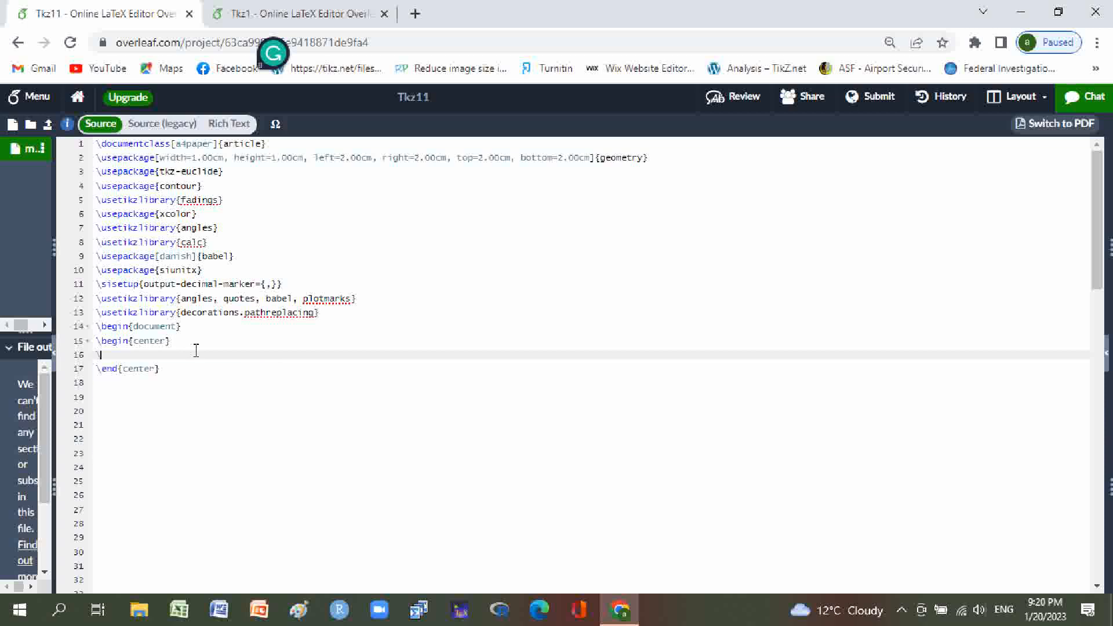
pyautogui.write('\\')
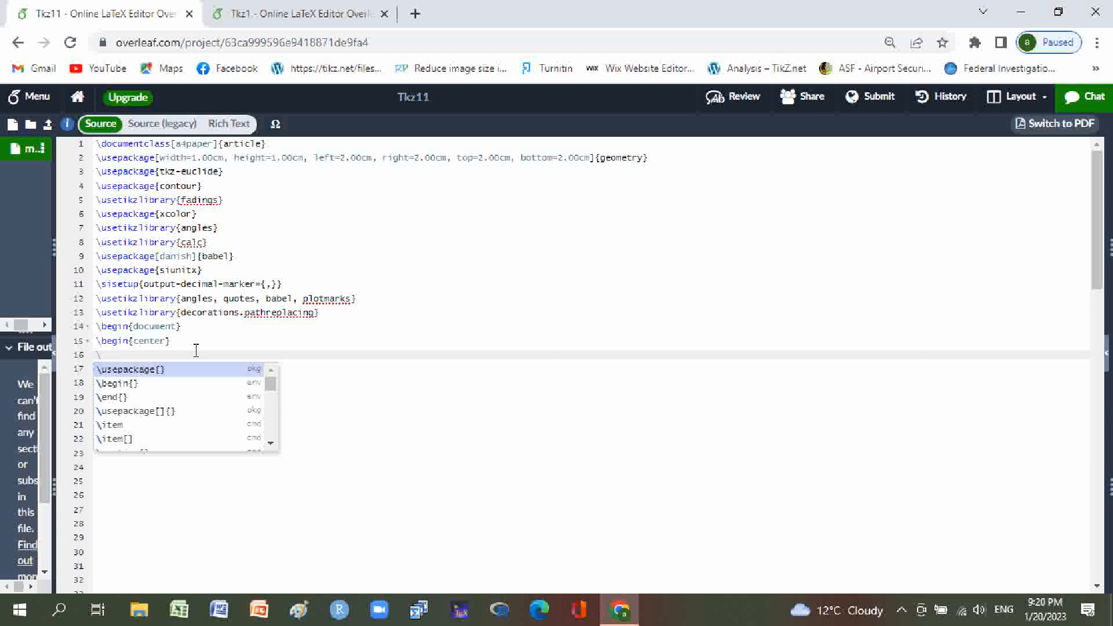
pyautogui.write('b')
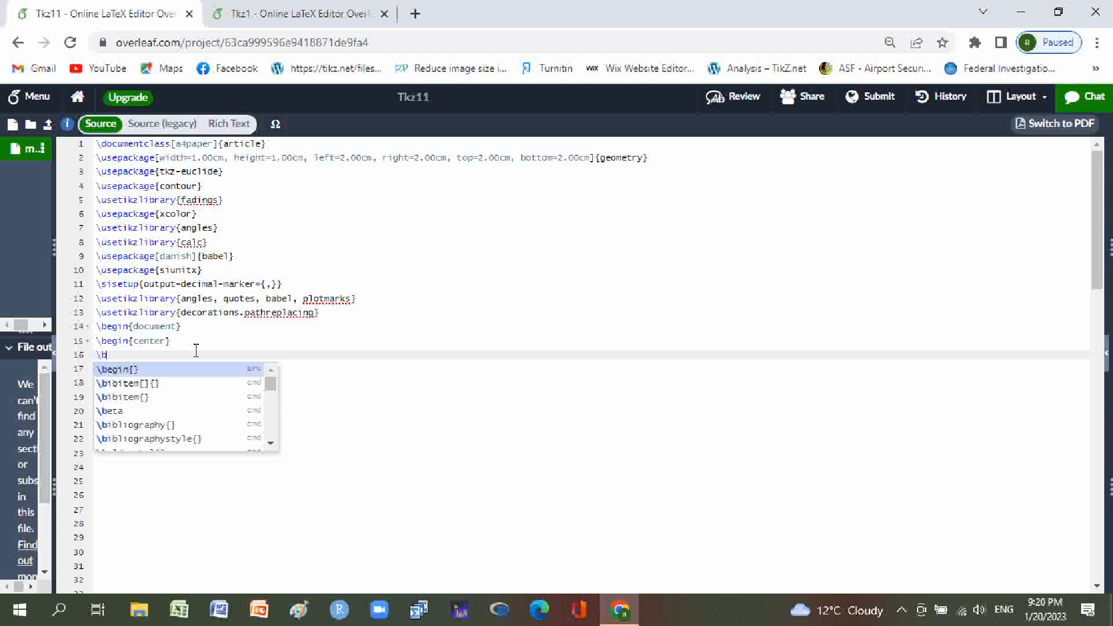
pyautogui.write('eg')
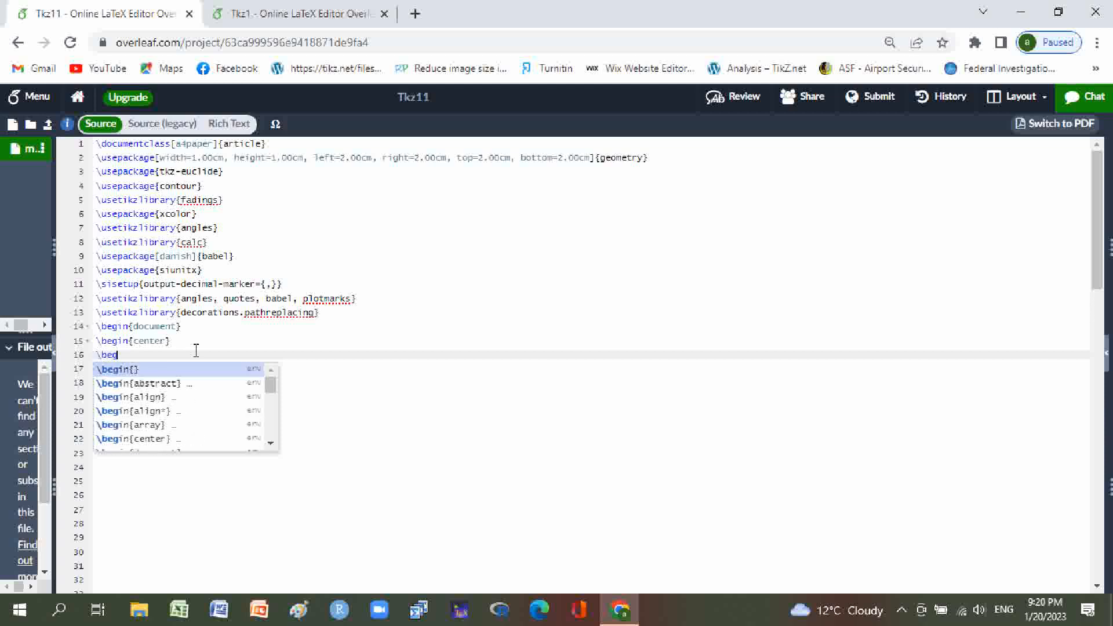
pyautogui.write('tikzpicture}')
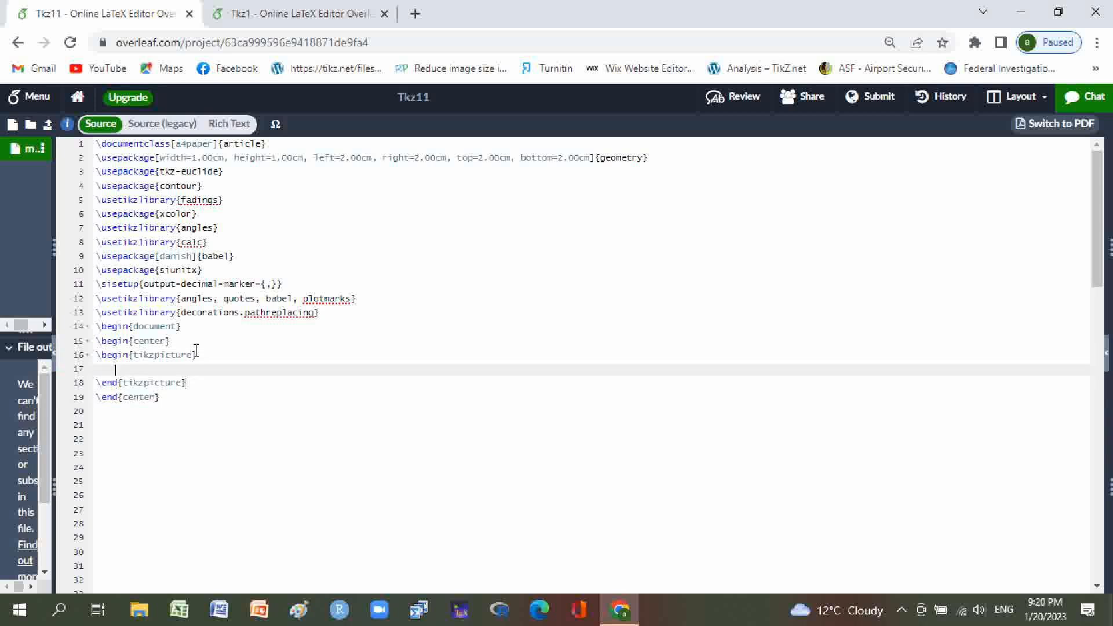
pyautogui.write('\\c')
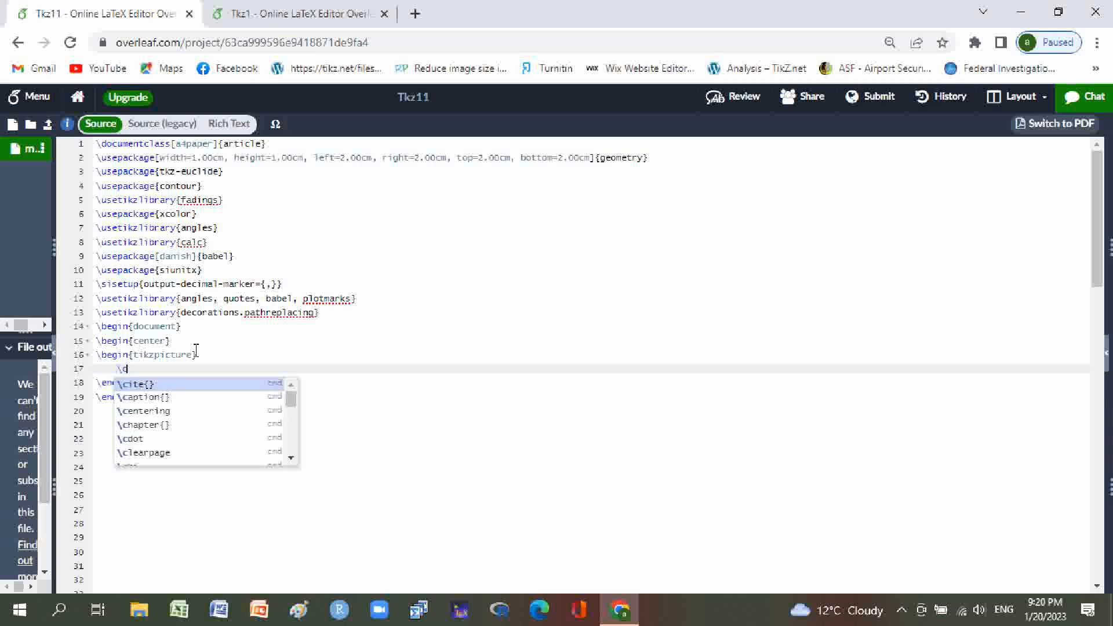
# Start a \coordinate with option label=below:$A$.
pyautogui.write('oordinate')
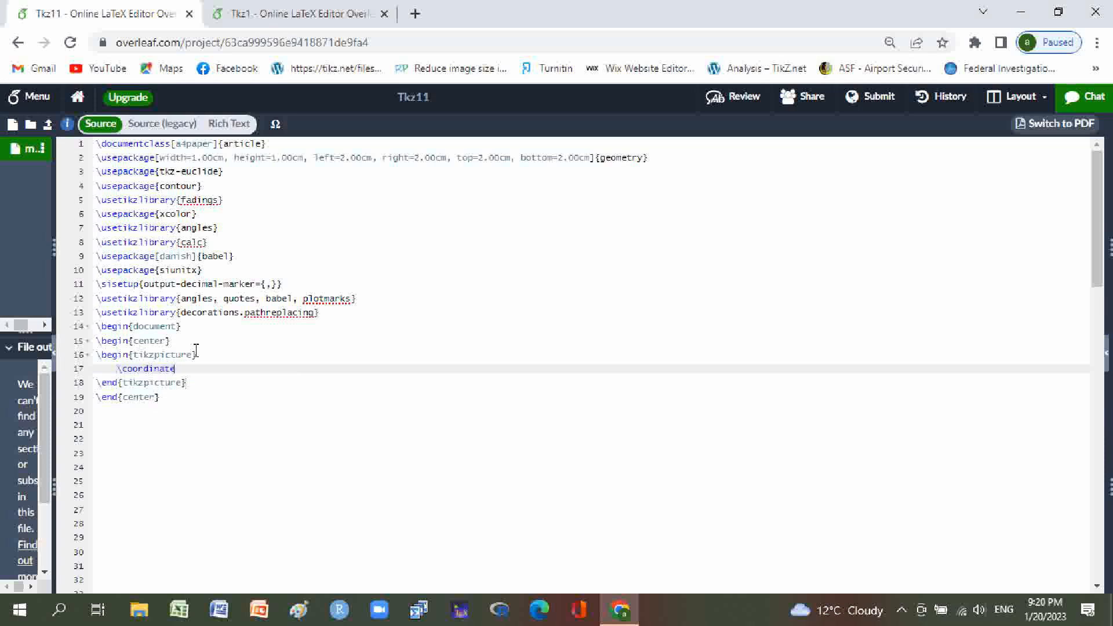
pyautogui.write('[]')
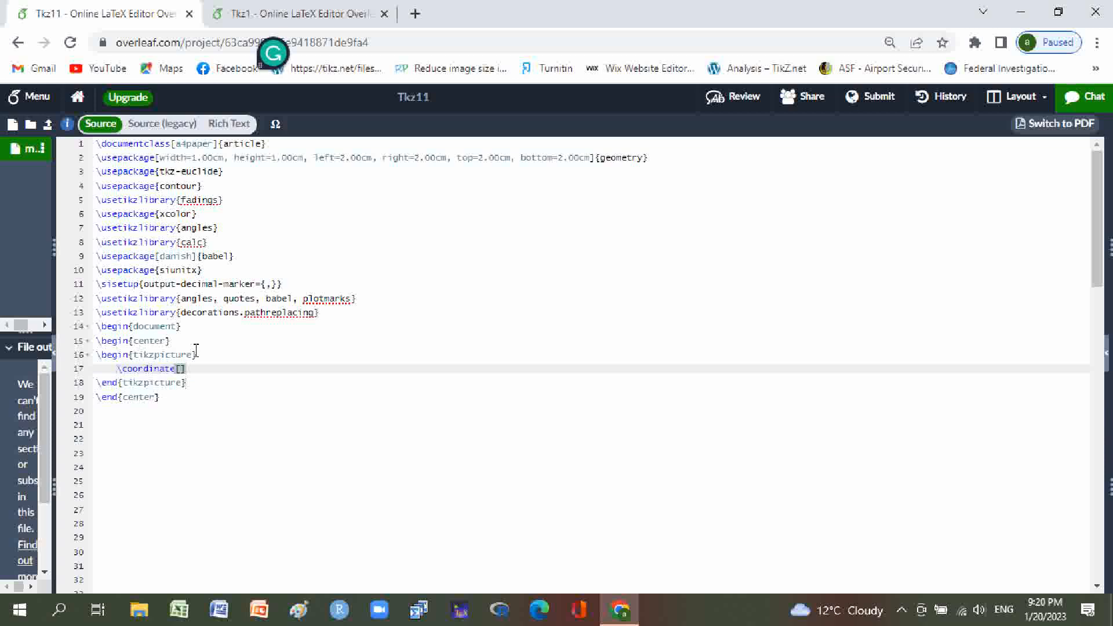
pyautogui.write('1a')
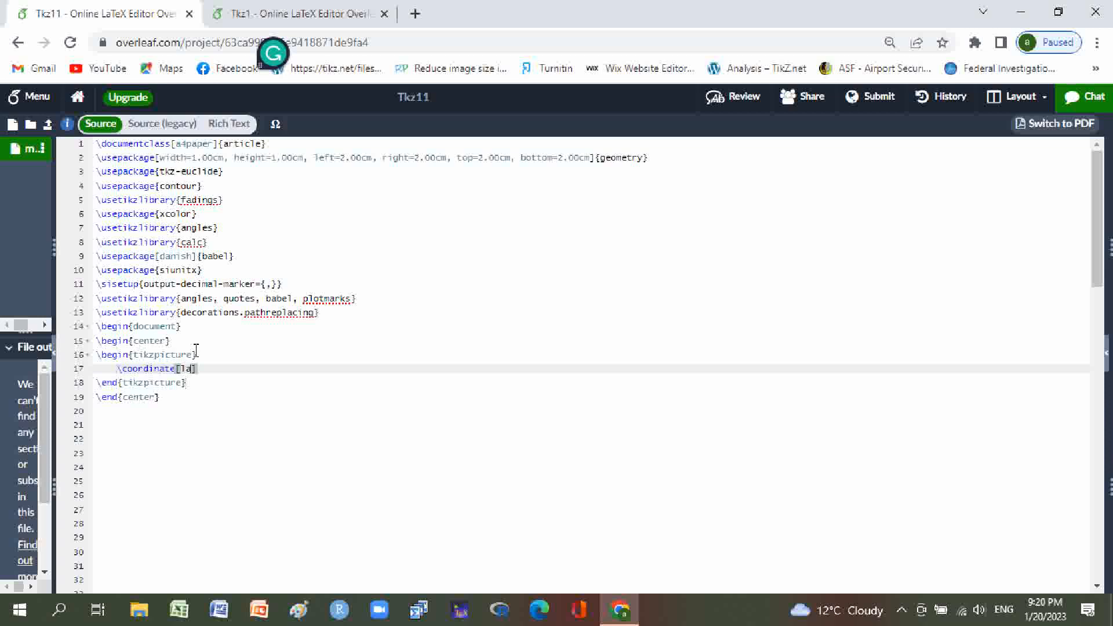
pyautogui.write('bel')
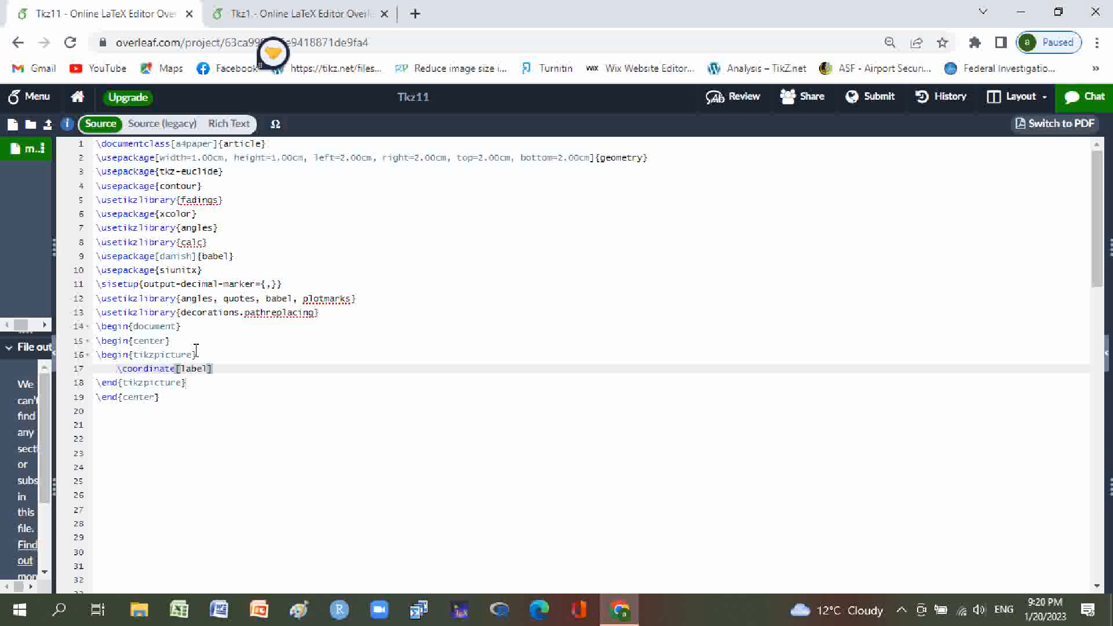
pyautogui.write('=')
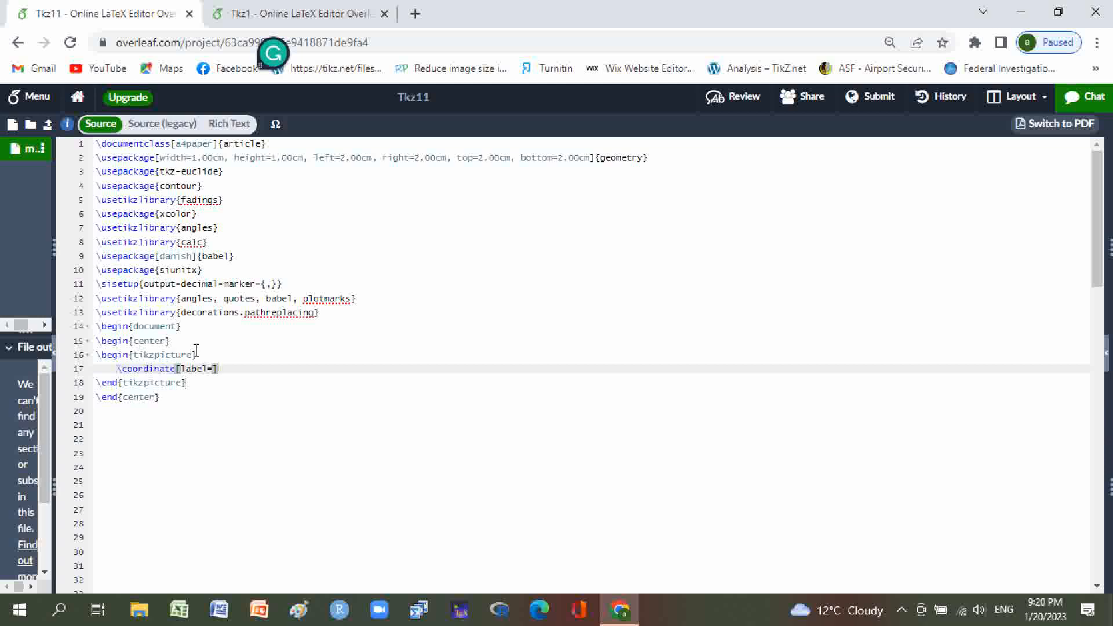
pyautogui.write('bd')
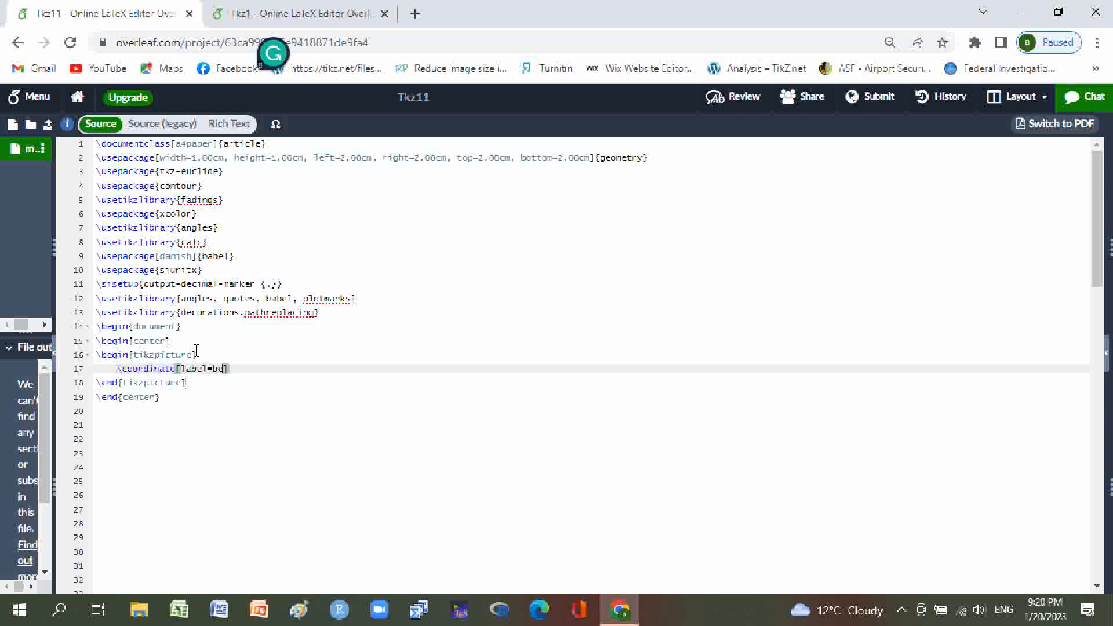
pyautogui.write('elow')
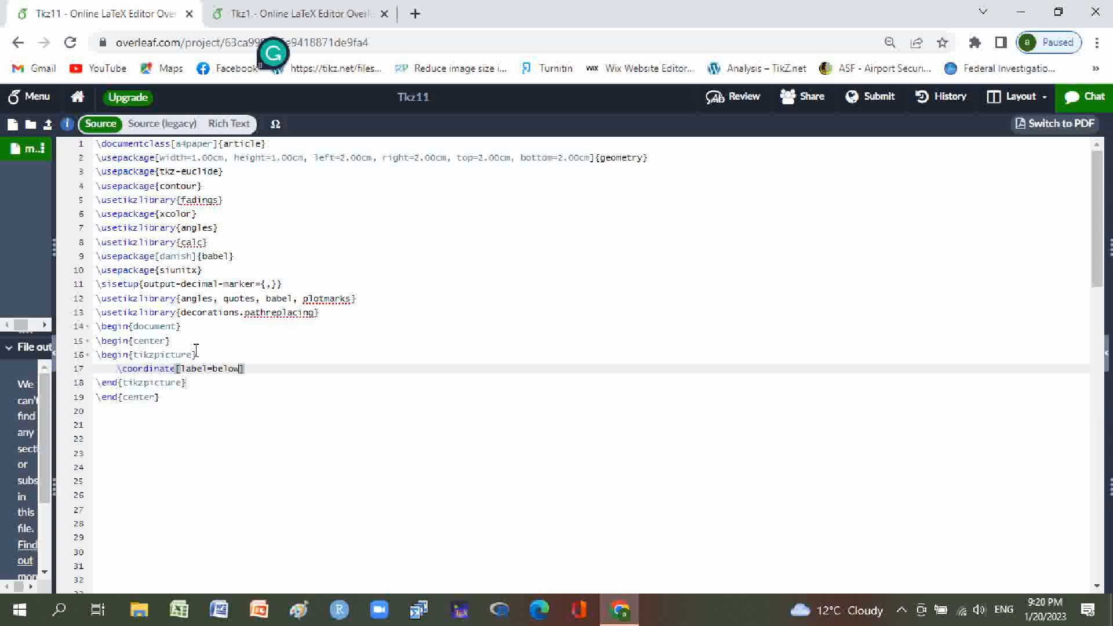
pyautogui.write(':')
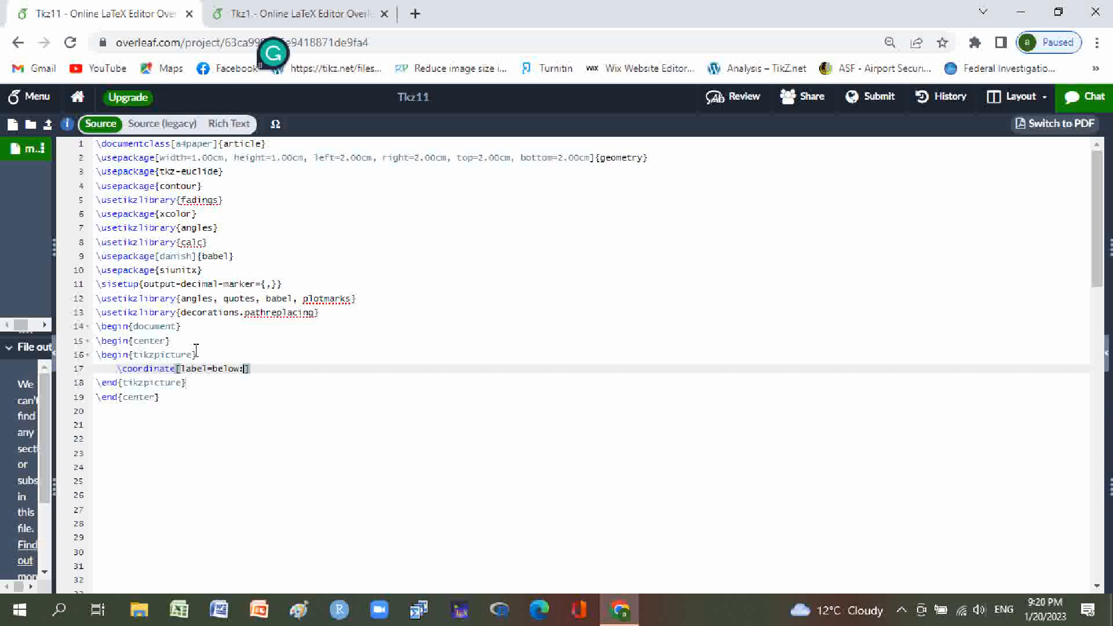
pyautogui.write('$A$')
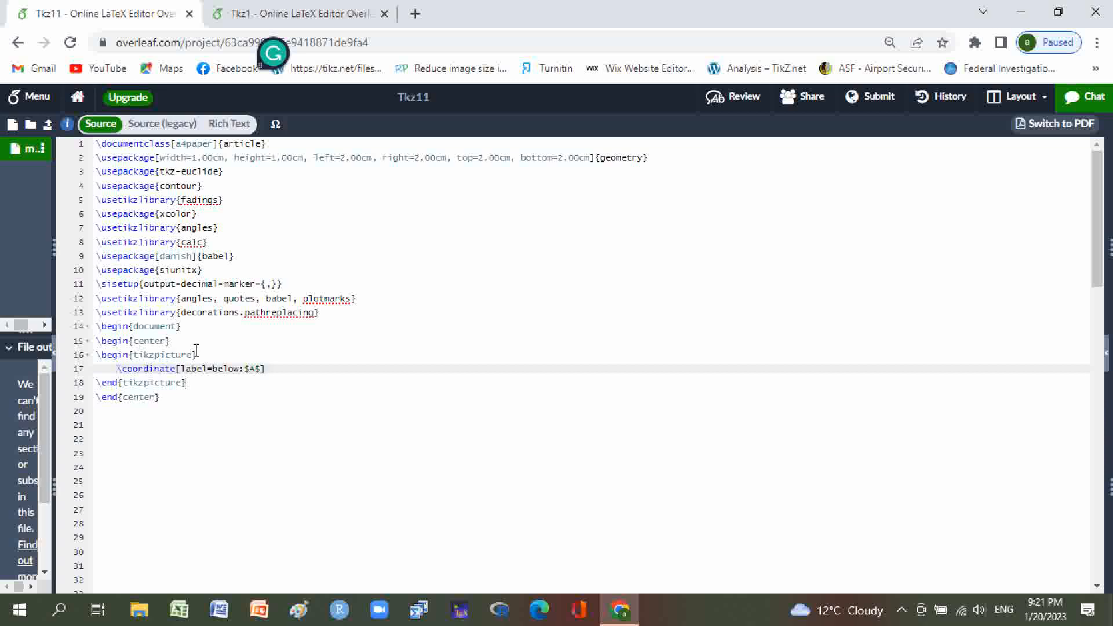
# Name the coordinate (A) and place it at (1cm,2cm), ending with a semicolon.
pyautogui.write('(A)')
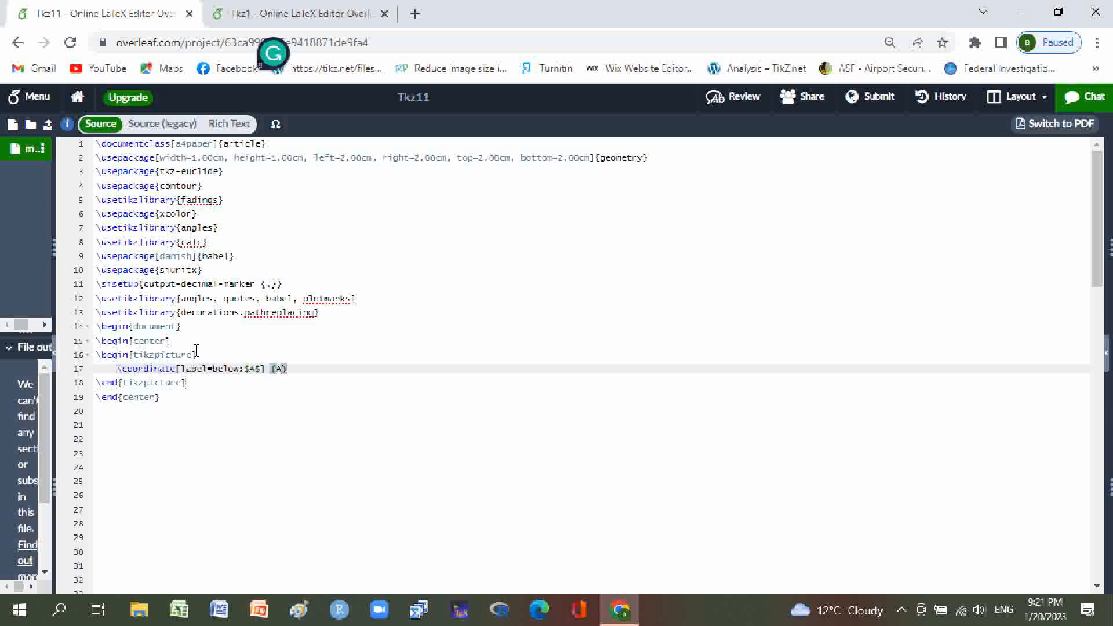
pyautogui.write('at')
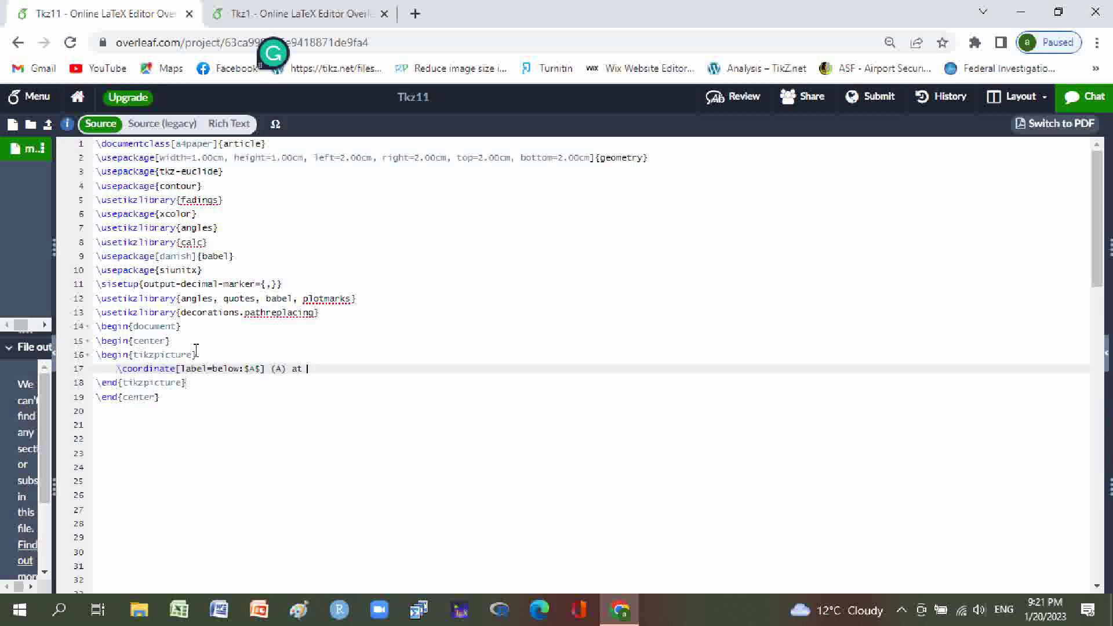
pyautogui.write('()')
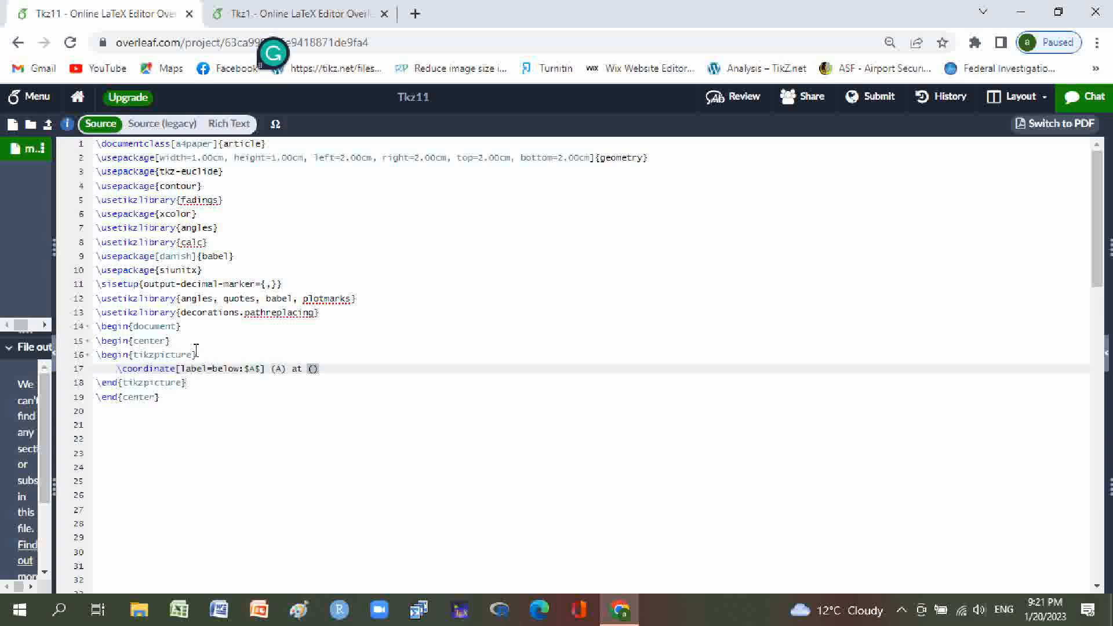
pyautogui.write('1cm')
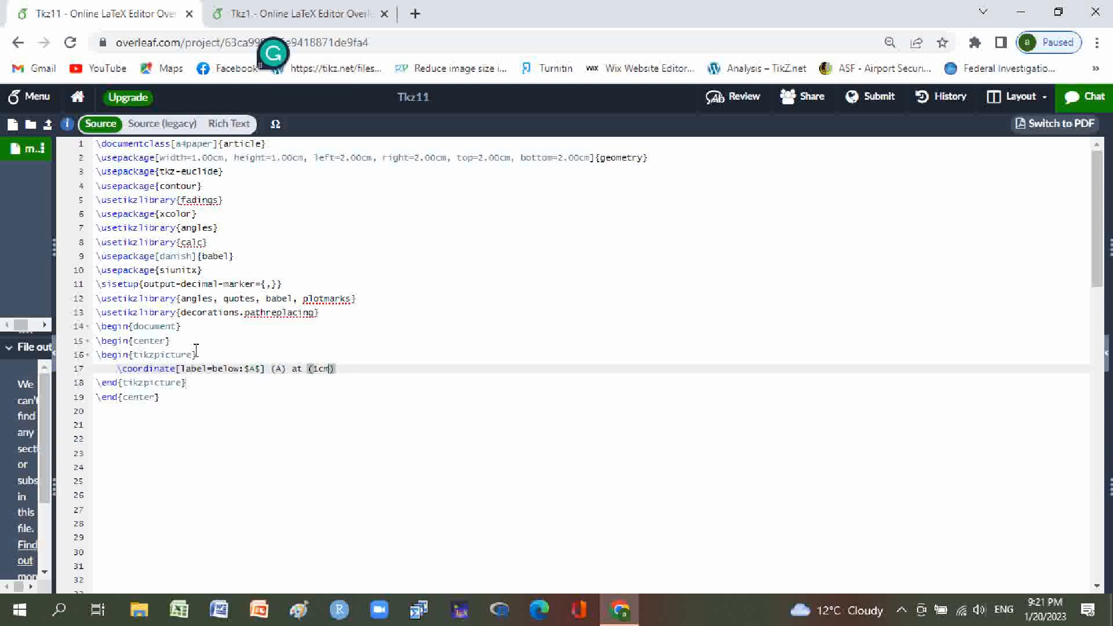
pyautogui.write(',')
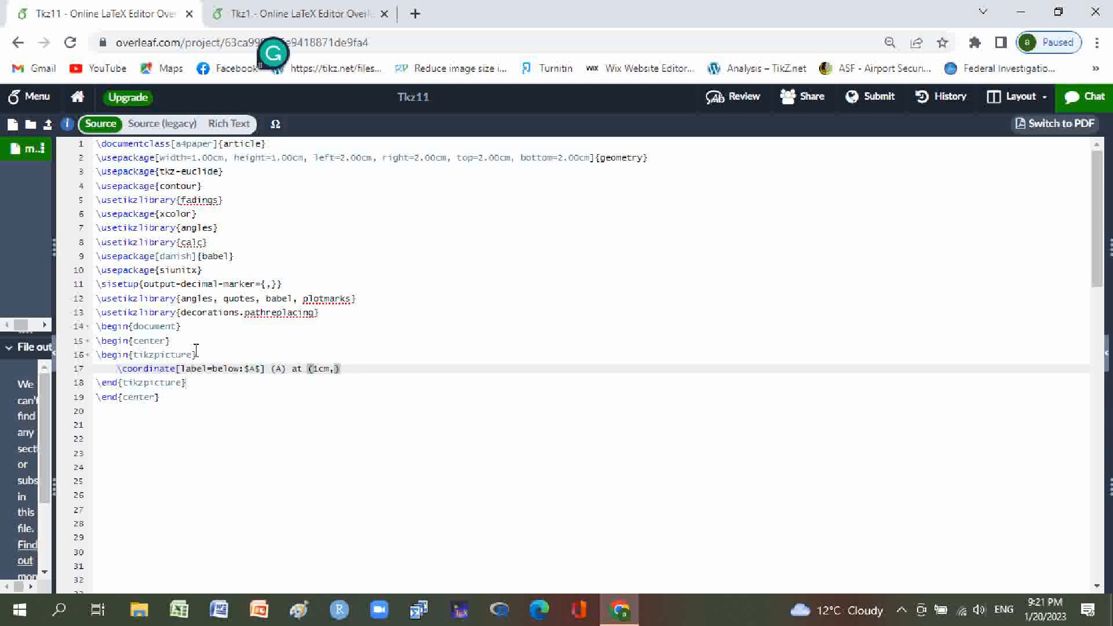
pyautogui.write('2d')
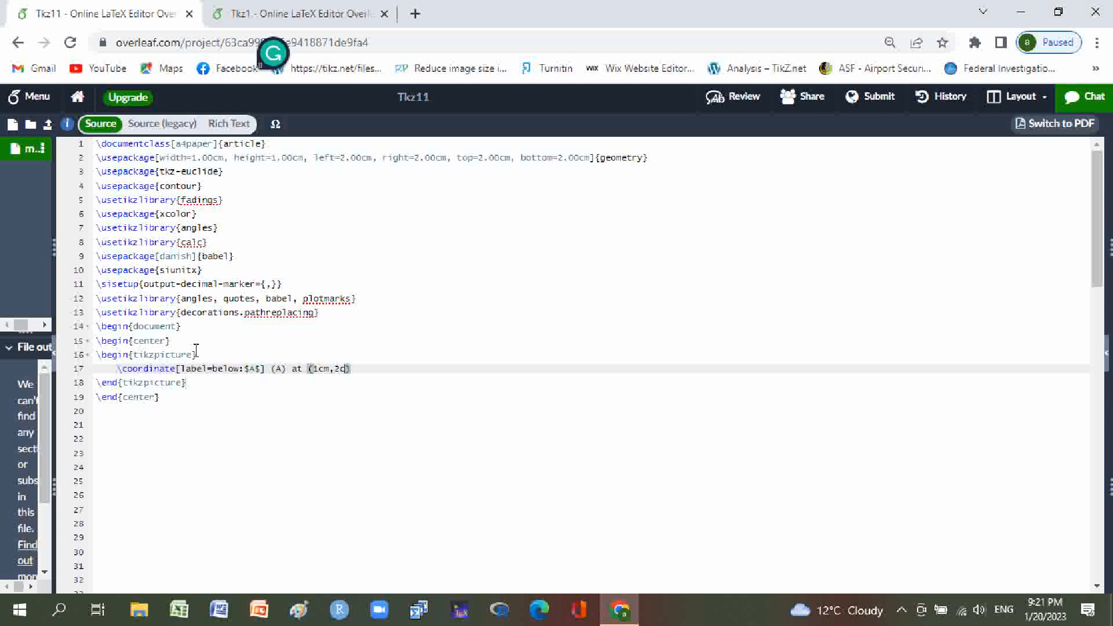
pyautogui.write('cm')
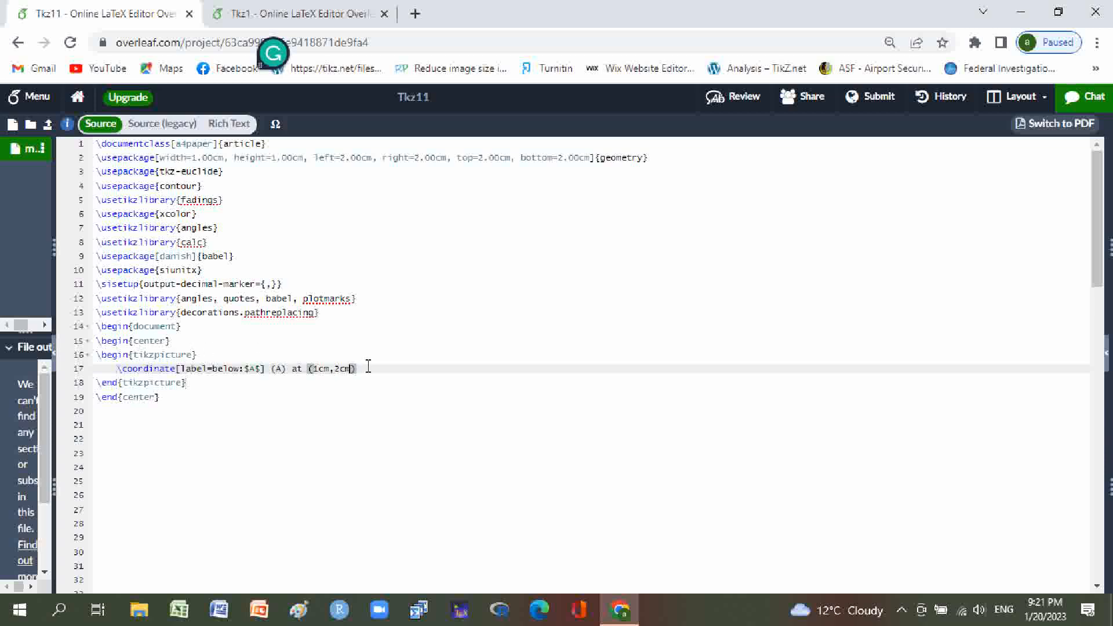
pyautogui.write(';')
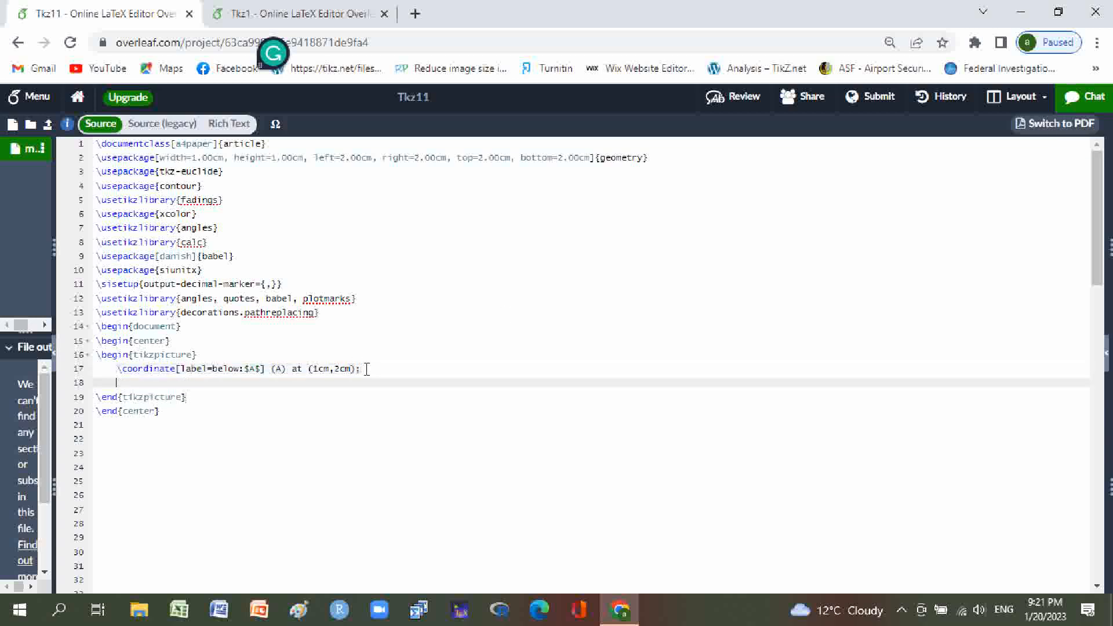
# Paste a copy of line A and edit it to \coordinate[label=right:$C$] (C) at (4cm,2cm);.
pyautogui.write('\\coordinate[label=below:$A$] (A) at (1cm,2cm);')
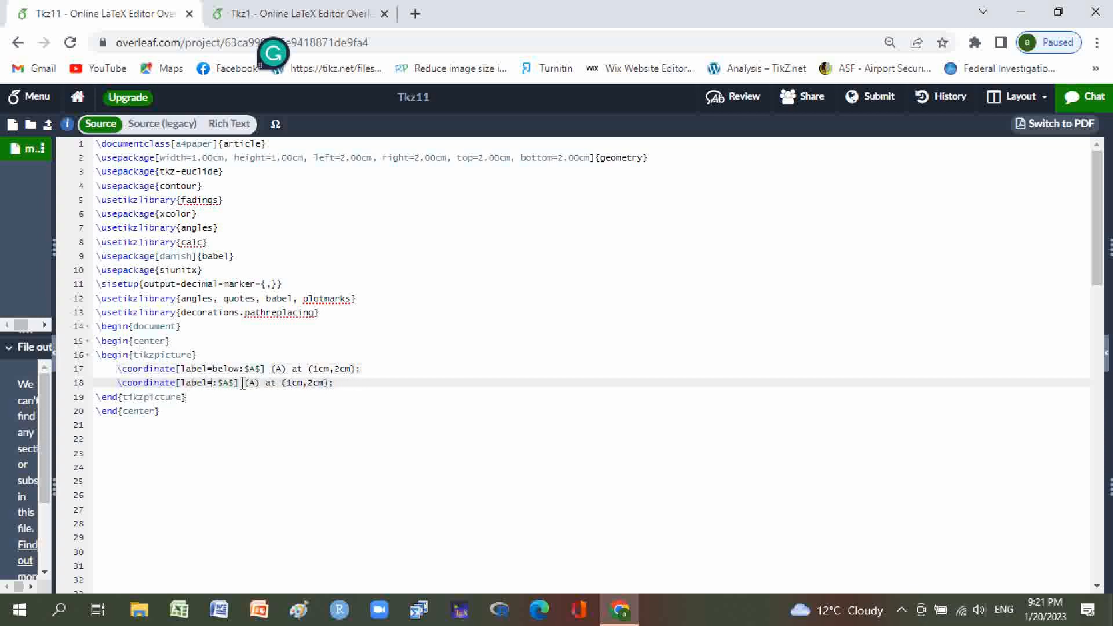
pyautogui.write('right')
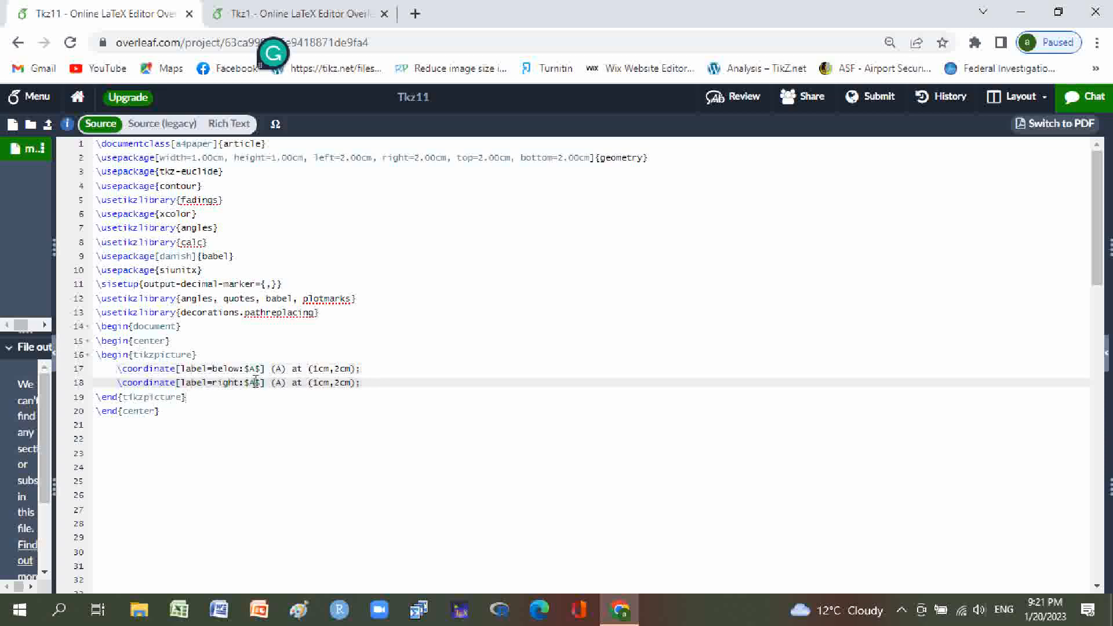
pyautogui.write('C')
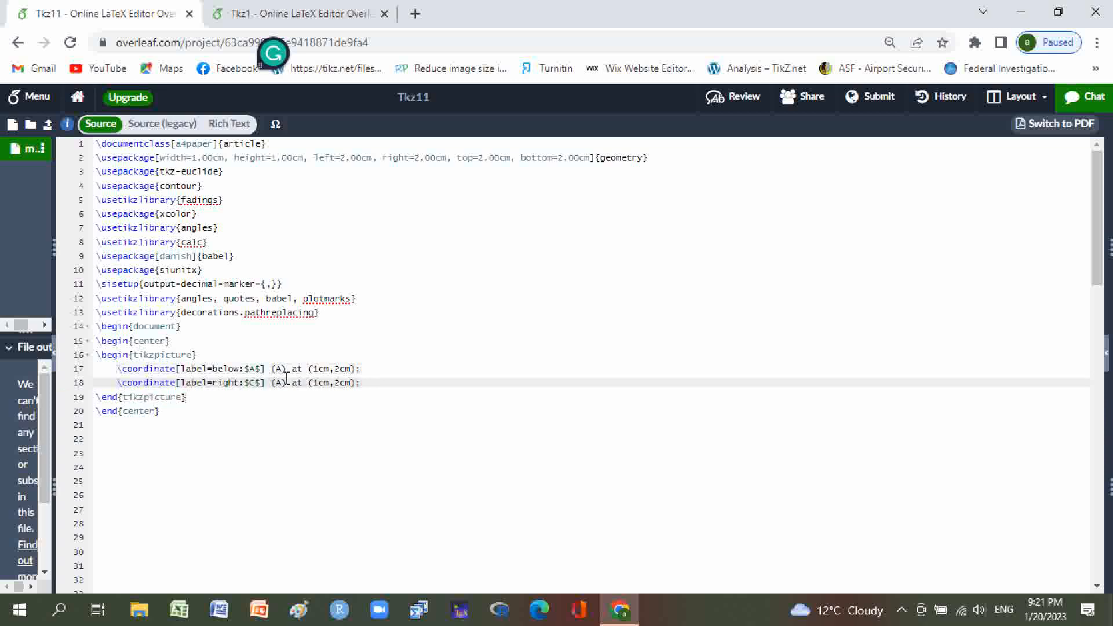
pyautogui.write('C')
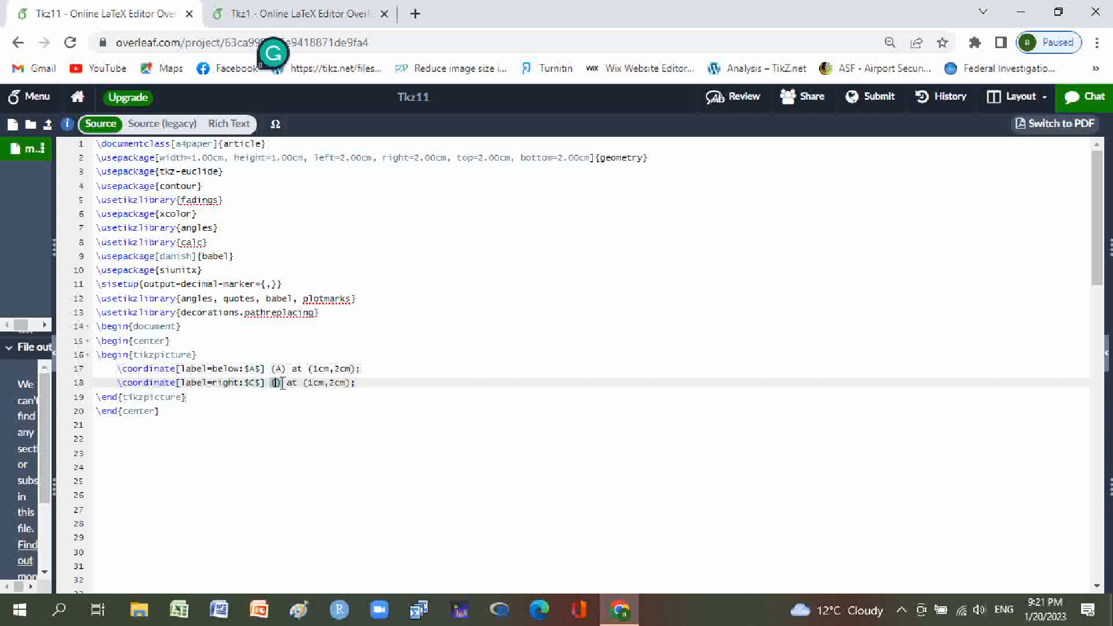
pyautogui.write('C')
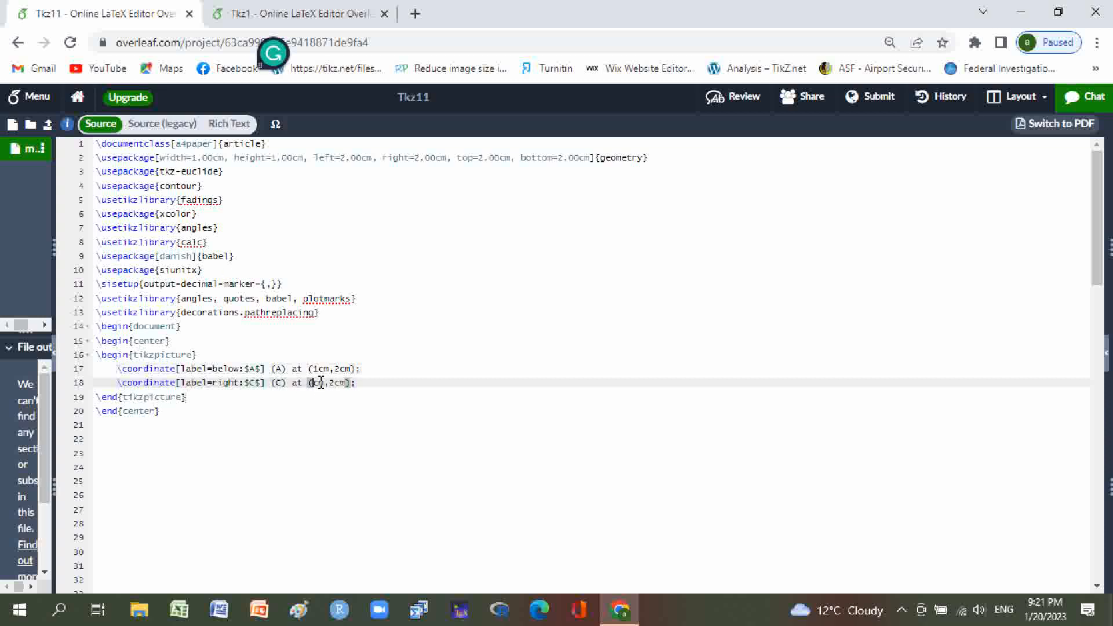
pyautogui.write('4')
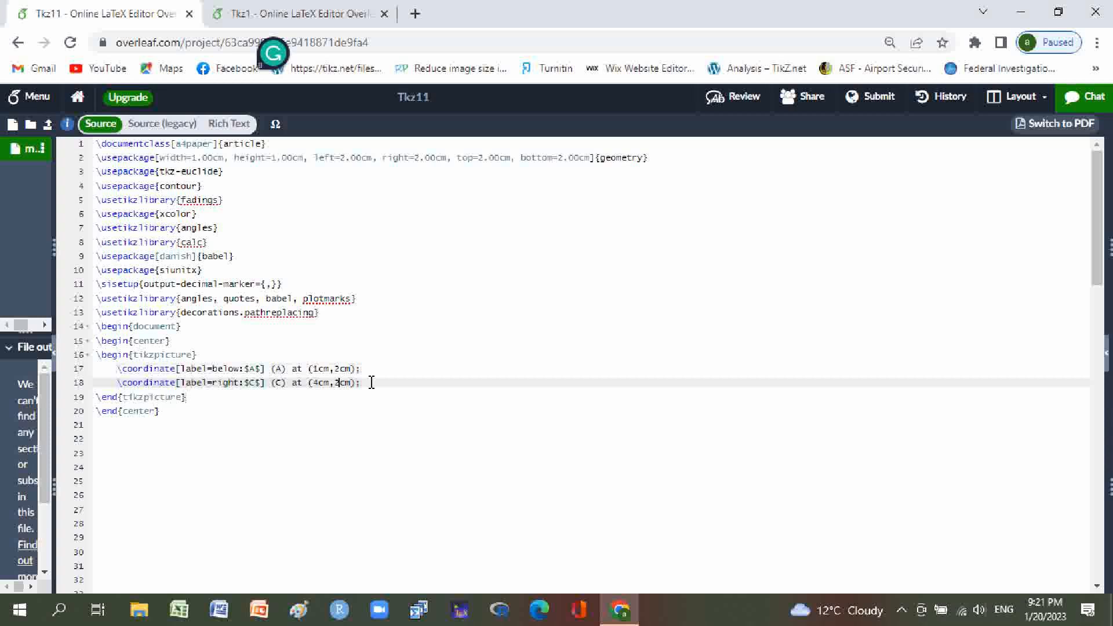
pyautogui.write('\\coordinate[label=below:$A$] (A) at (1cm,2cm);')
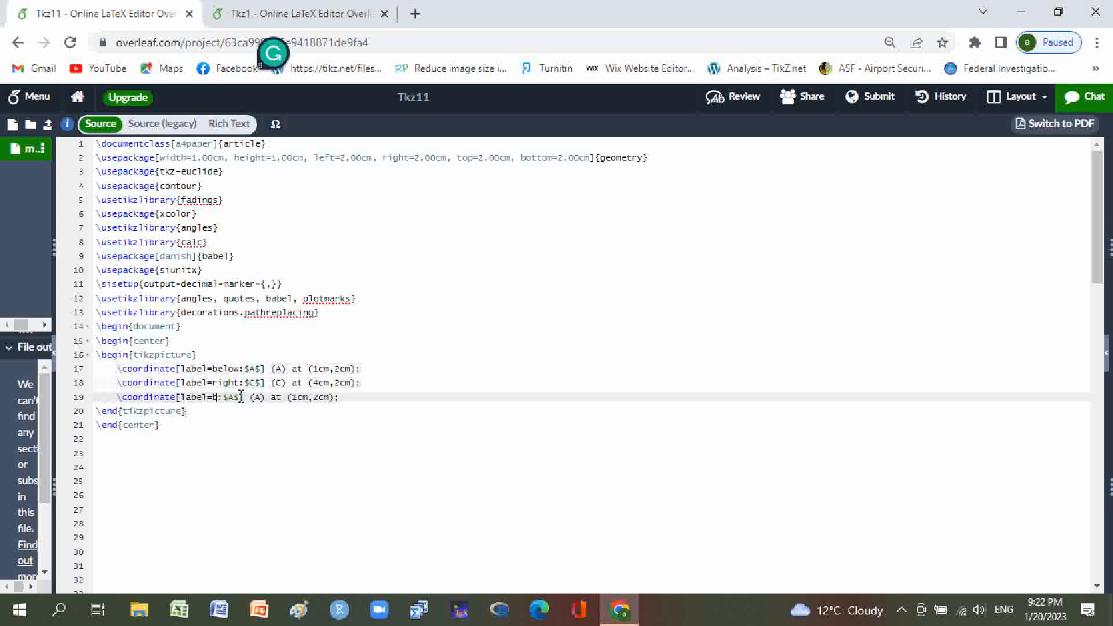
# Edit the pasted line into \coordinate[label=above:$B$] (B) at (4cm,4cm);.
pyautogui.write('abc')
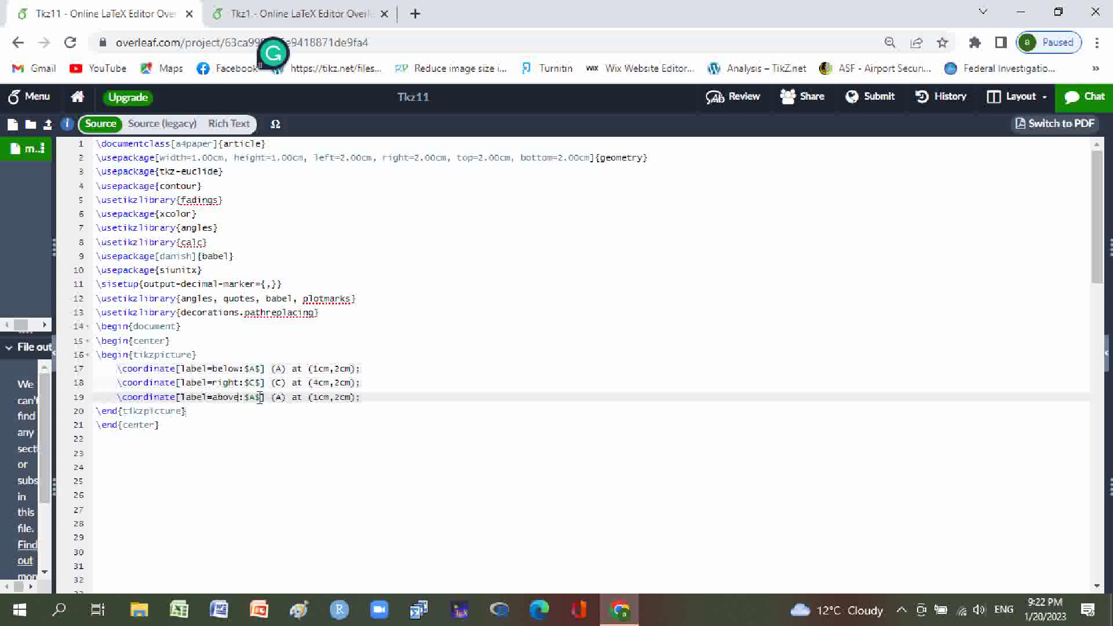
pyautogui.write('B')
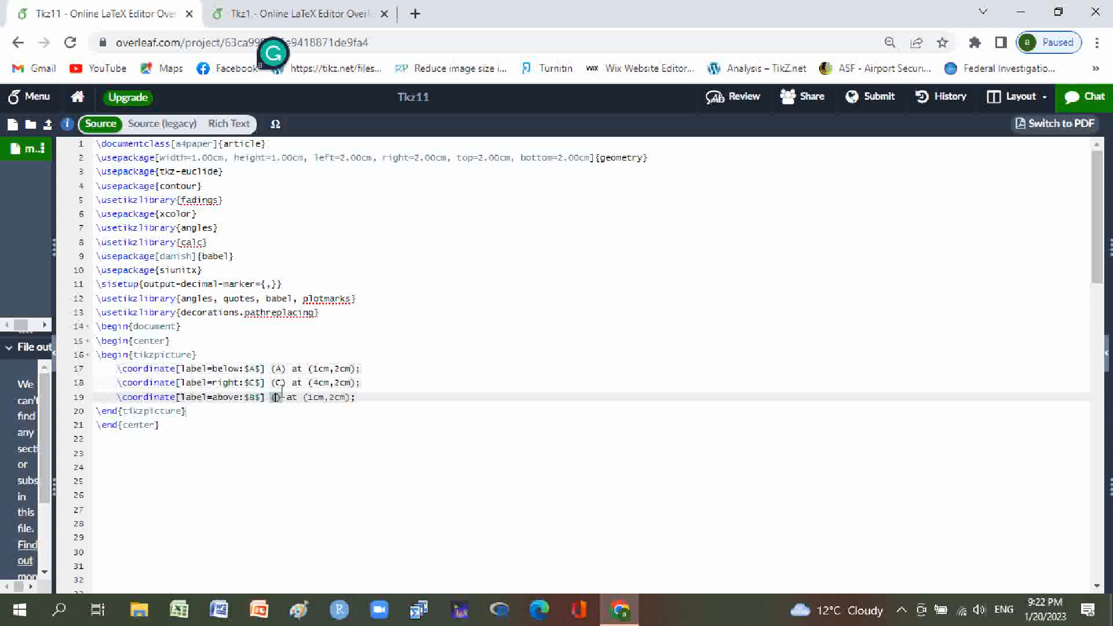
pyautogui.write('B')
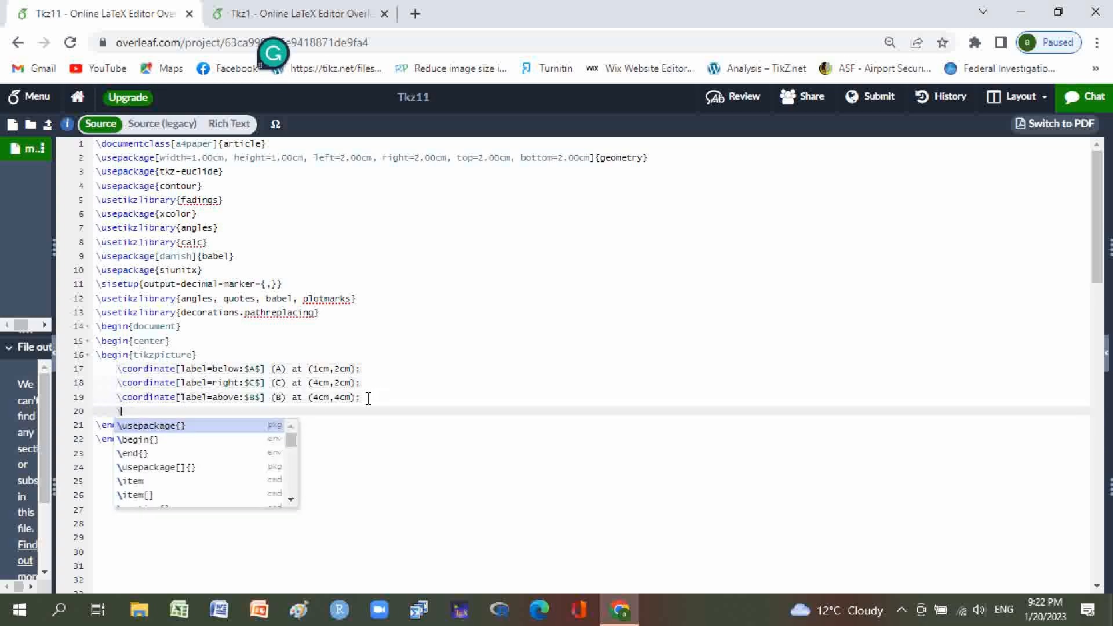
# Write \draw(A)--(B)--(C)--(A); closing the triangle path.
pyautogui.write('\\dr')
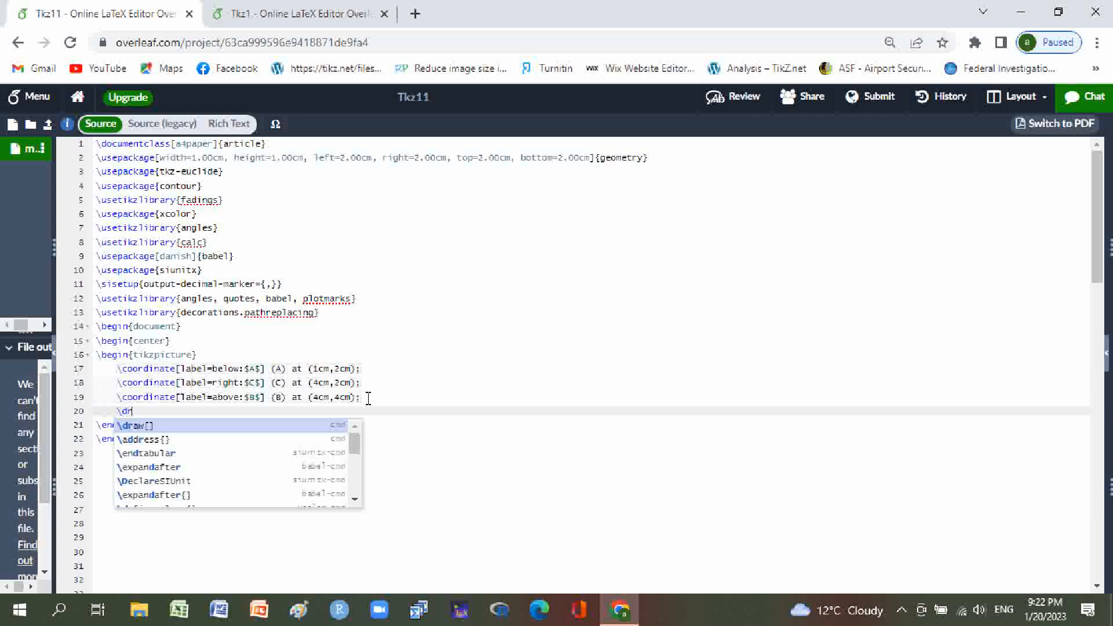
pyautogui.click(136, 424)
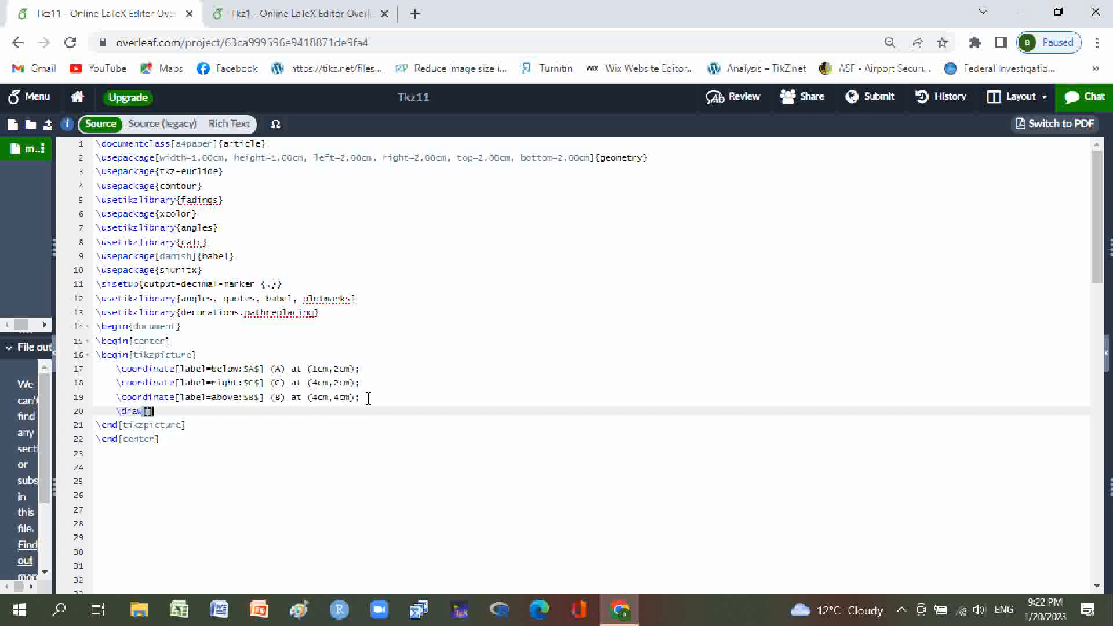
pyautogui.press('Backspace')
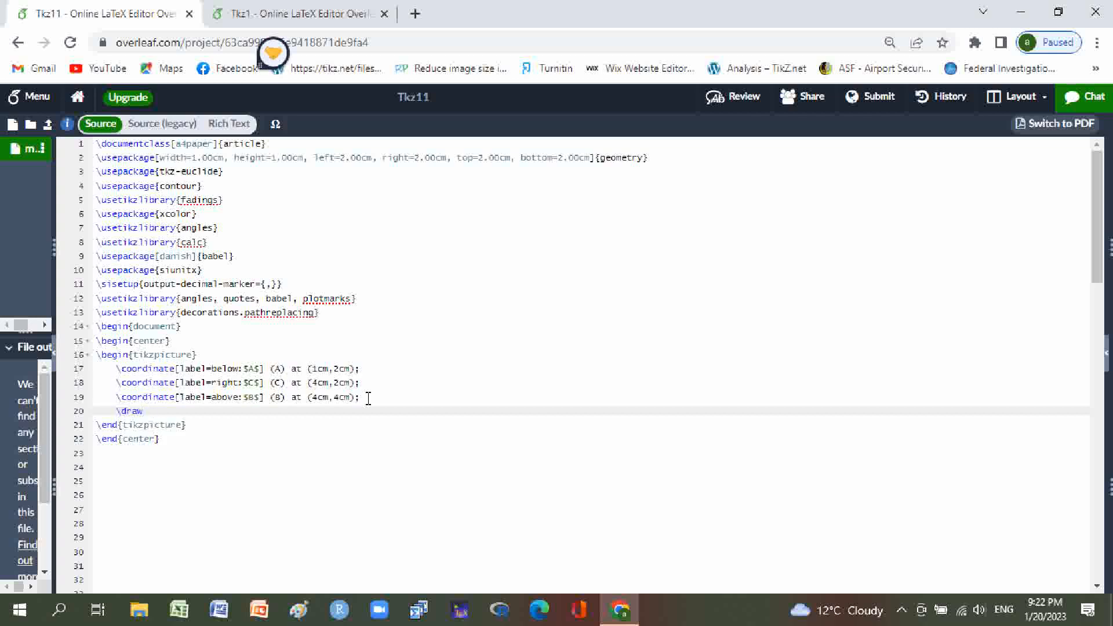
pyautogui.write('()')
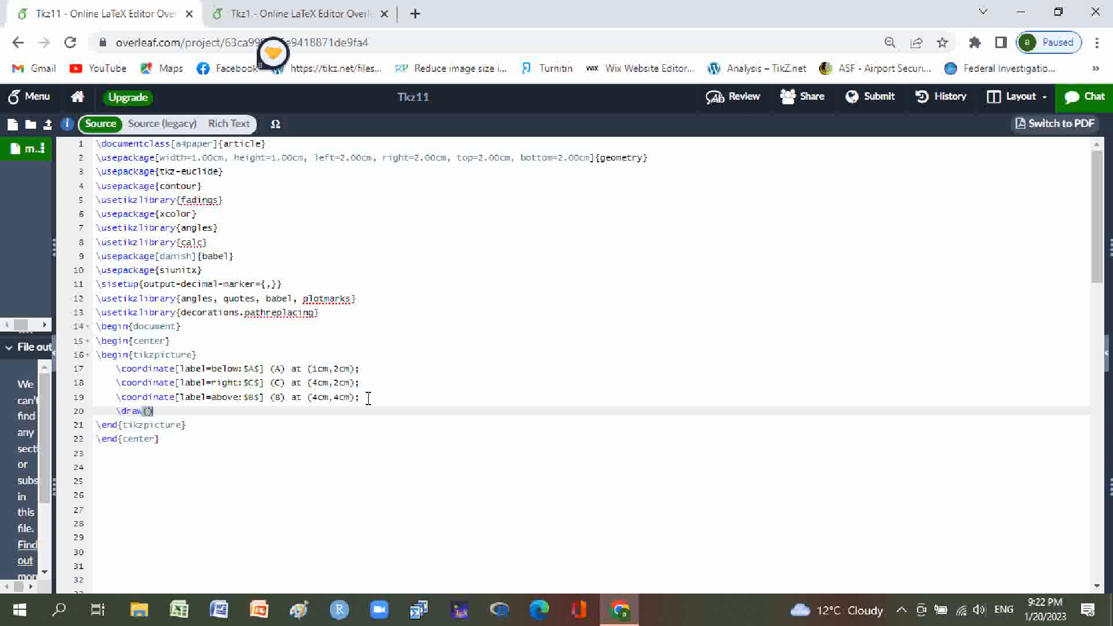
pyautogui.write('A')
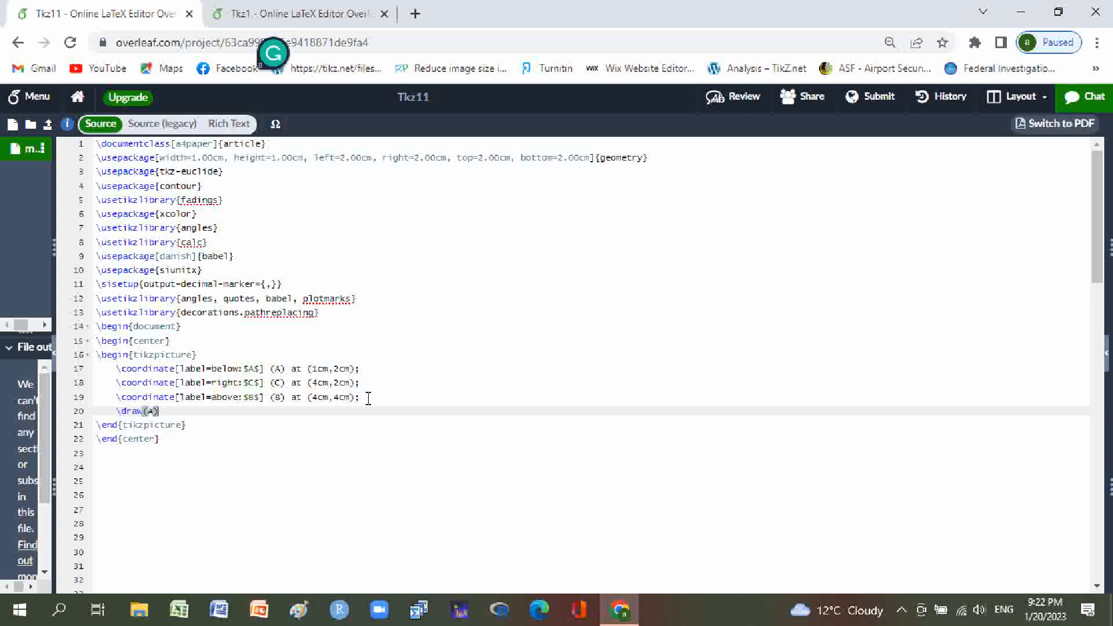
pyautogui.write('--')
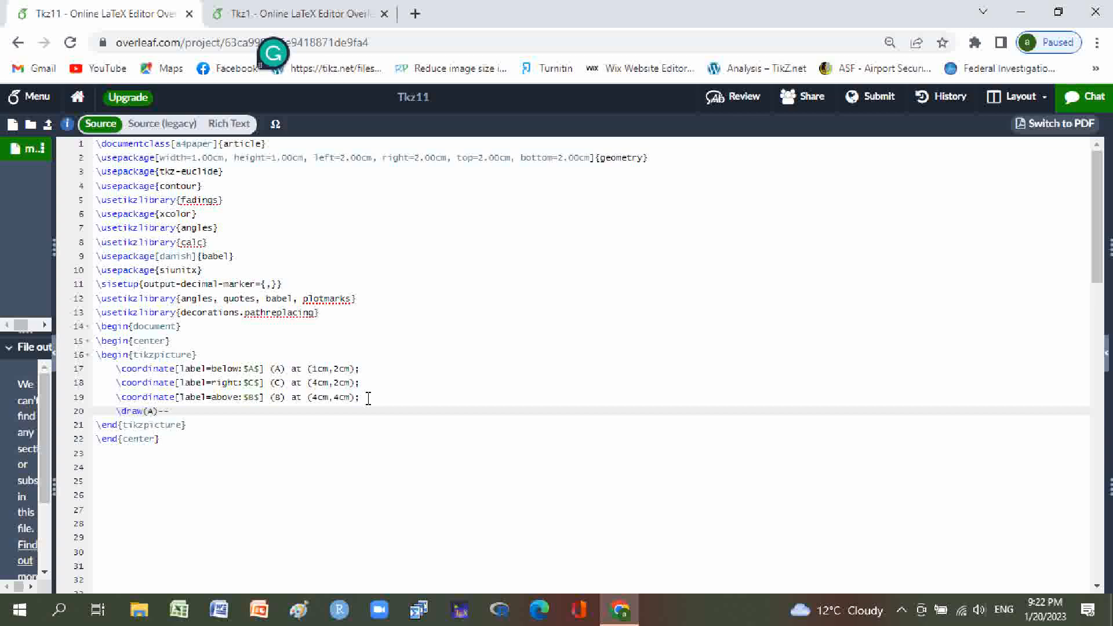
pyautogui.write('()')
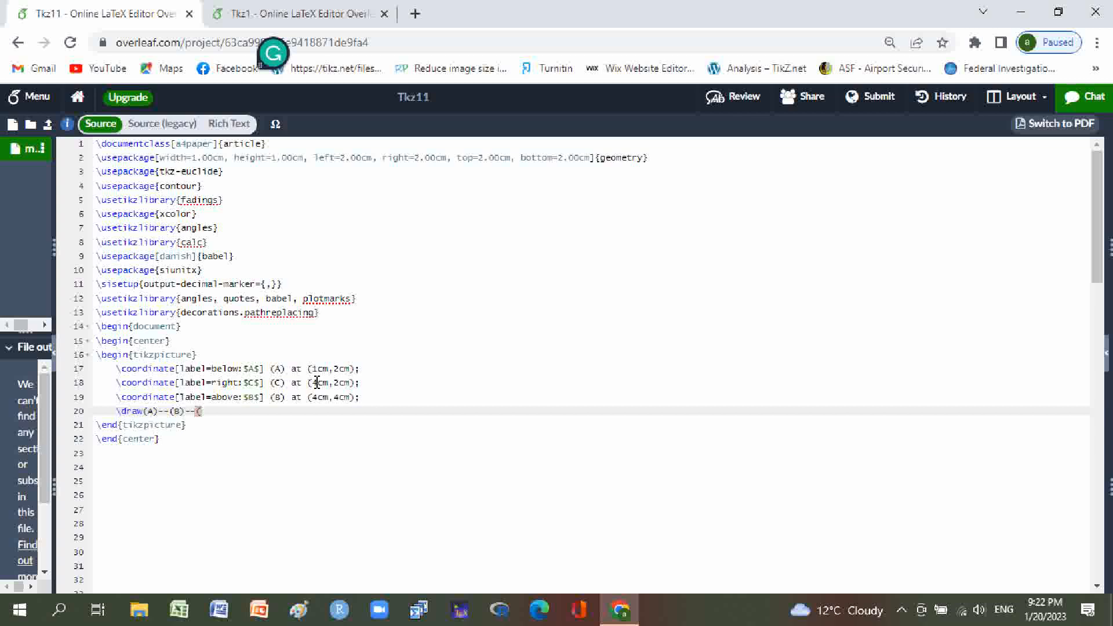
pyautogui.write('C)--')
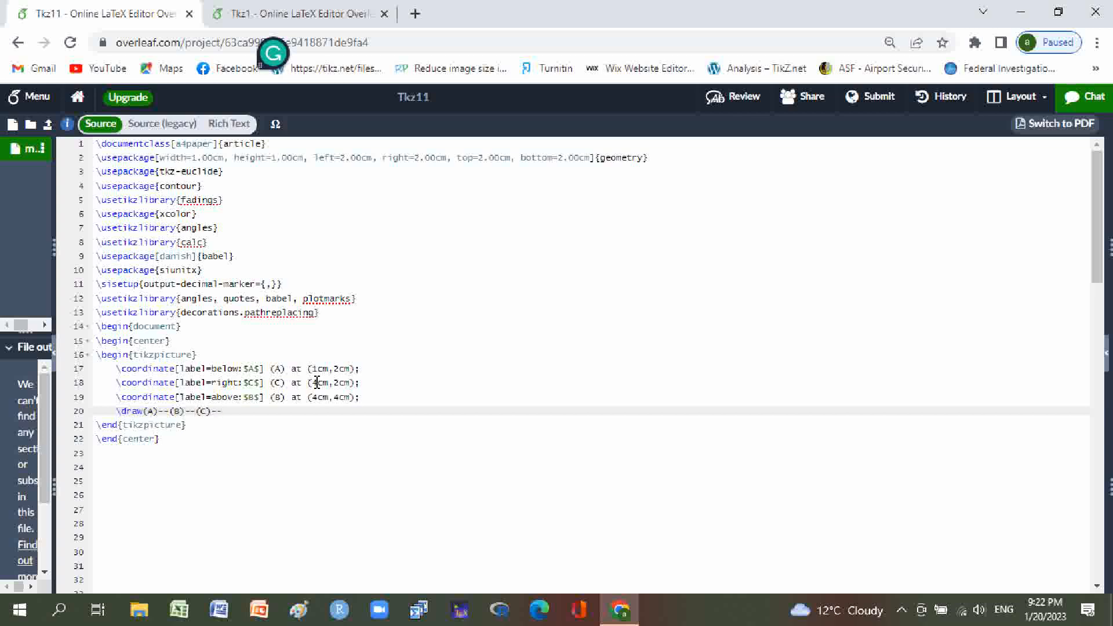
pyautogui.write('(A);')
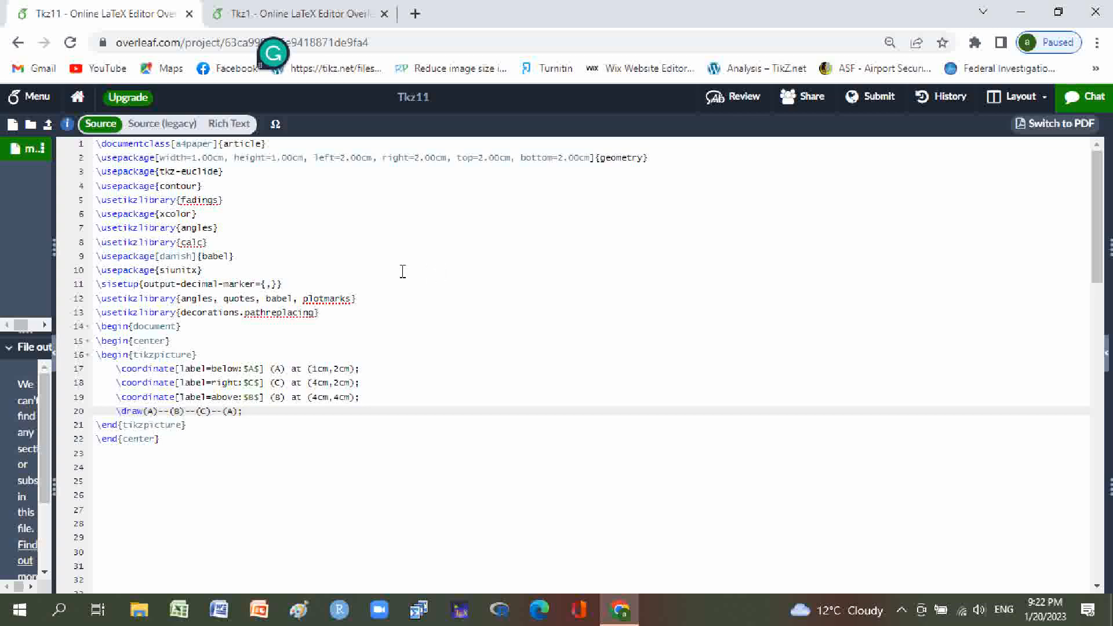
pyautogui.moveTo(1106, 359)
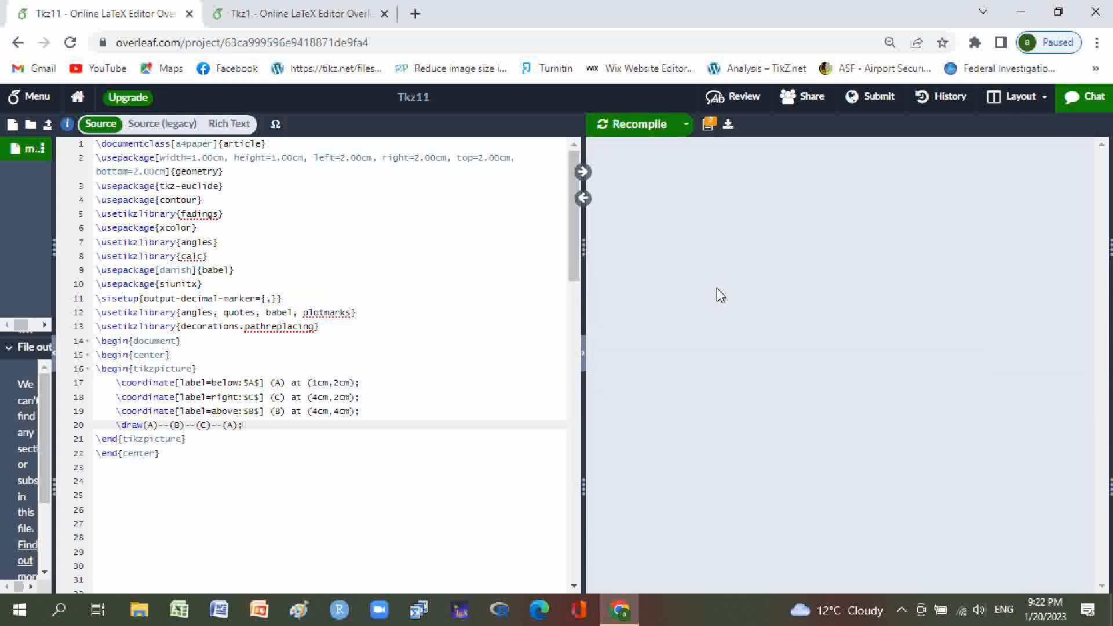
# Recompile to render the triangle with labelled vertices A, B and C in the PDF.
pyautogui.click(637, 124)
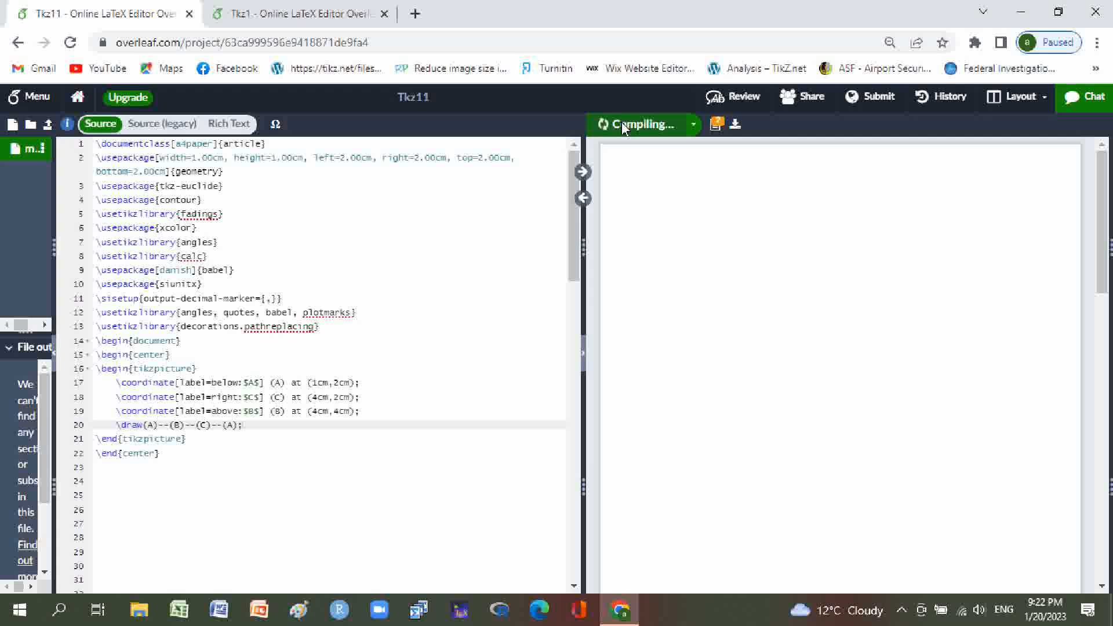
pyautogui.click(639, 124)
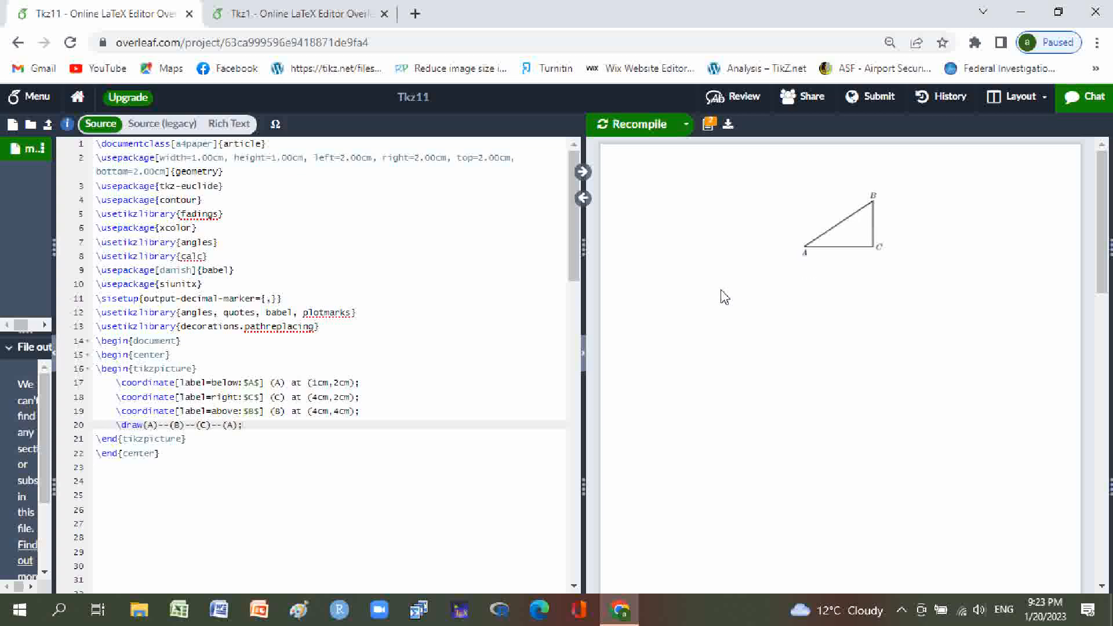
pyautogui.moveTo(731, 325)
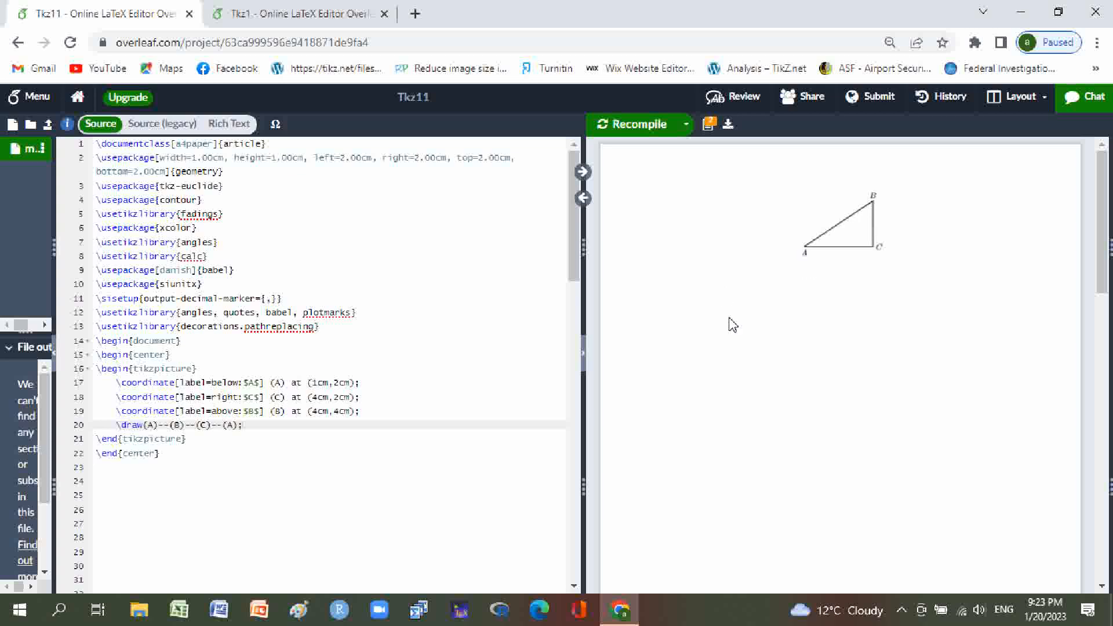